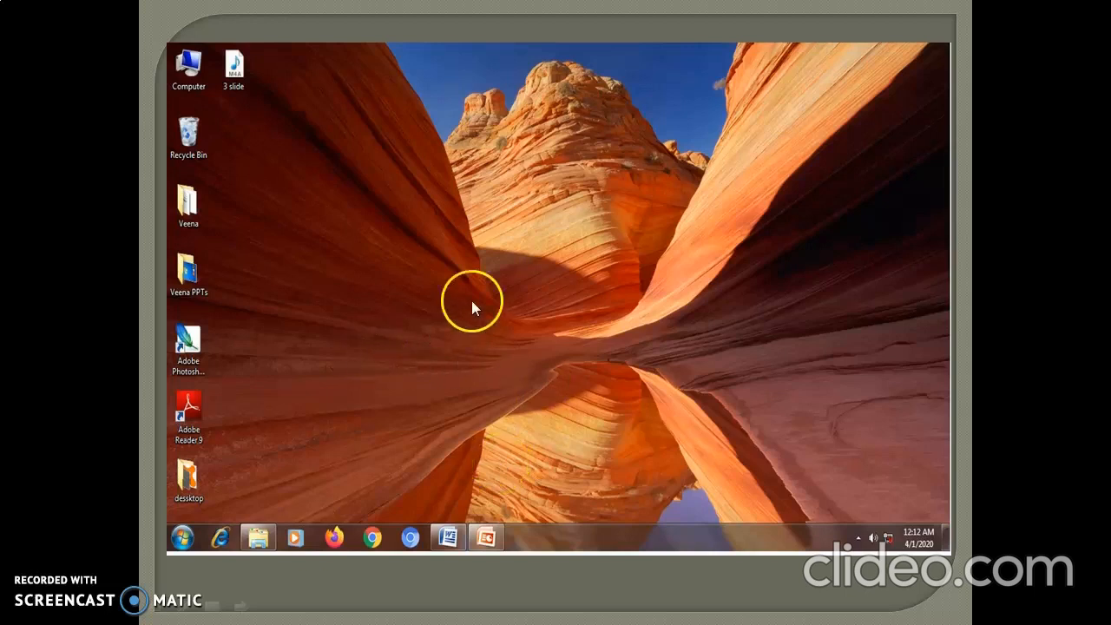
pyautogui.moveTo(444, 375)
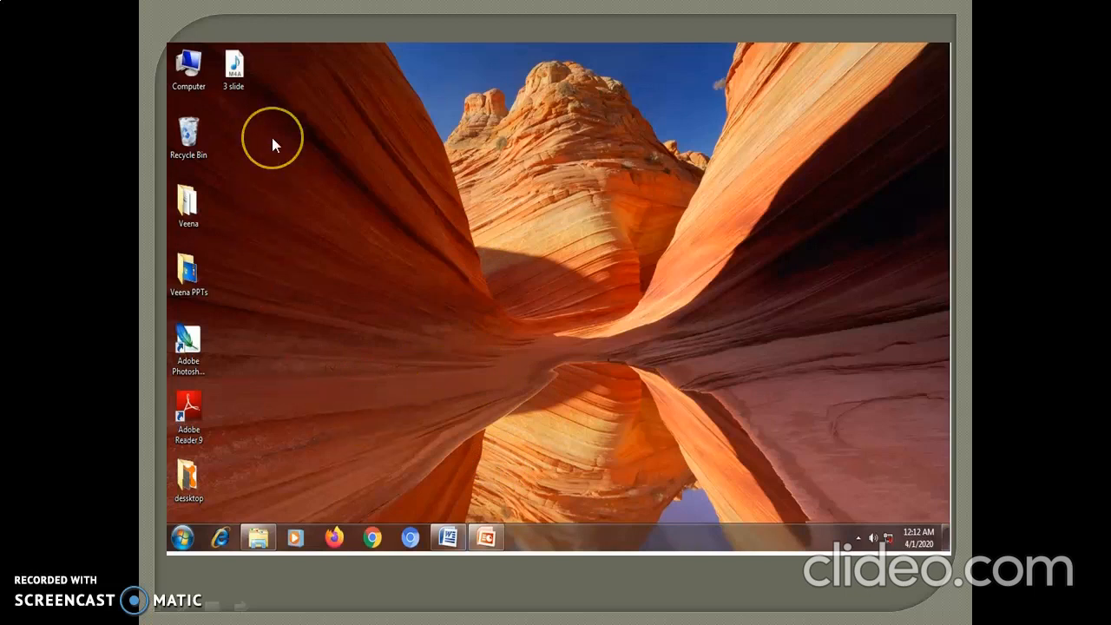
pyautogui.moveTo(434, 193)
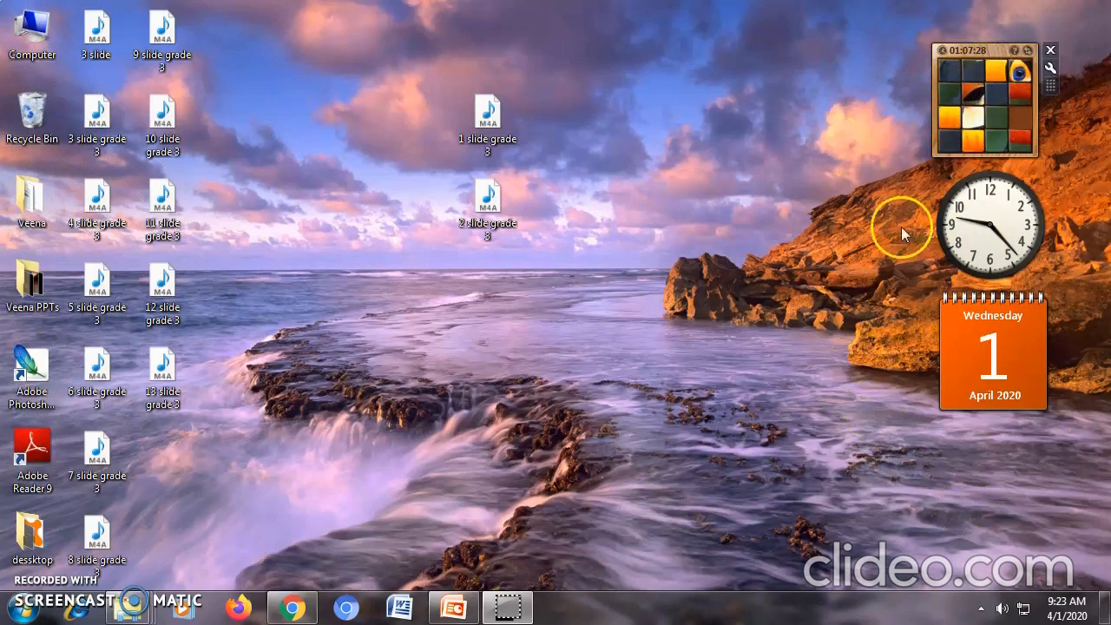
pyautogui.moveTo(1007, 458)
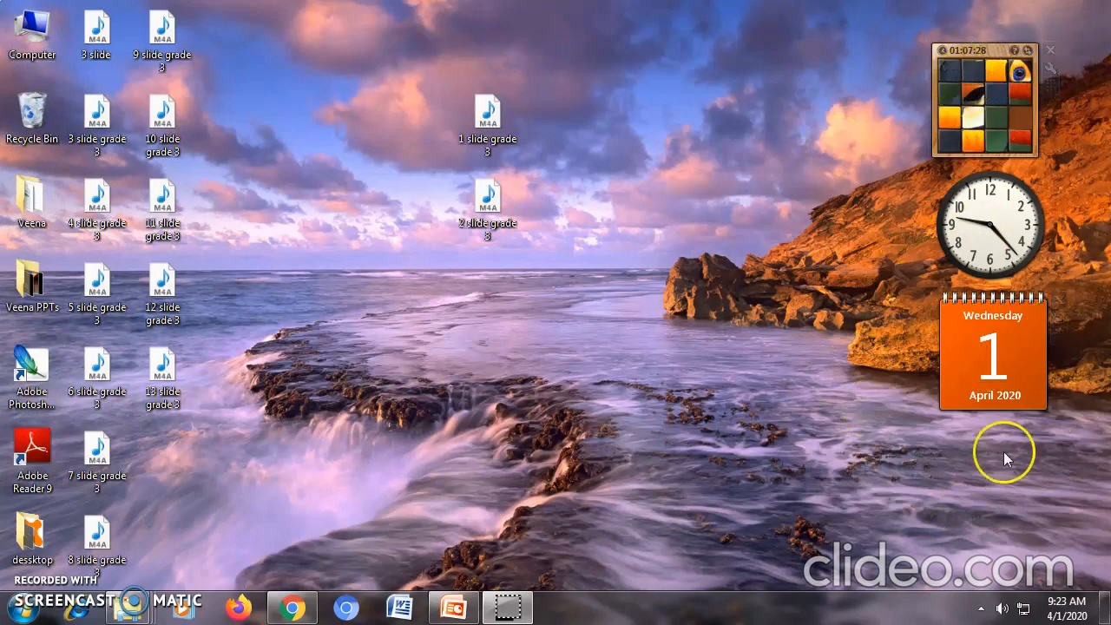
pyautogui.moveTo(899, 111)
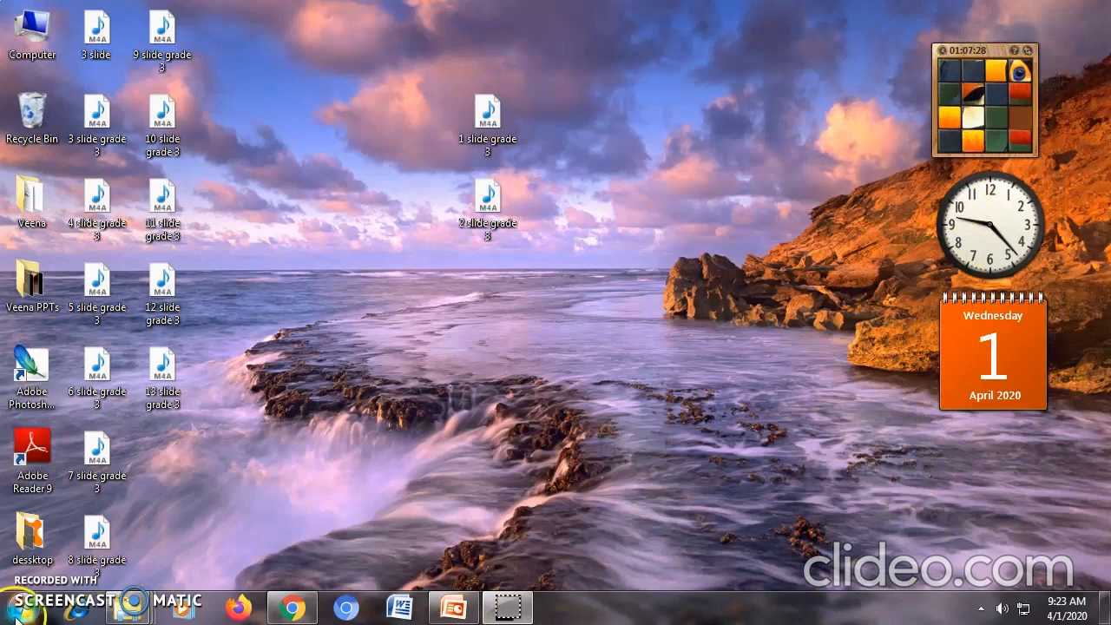
pyautogui.moveTo(916, 617)
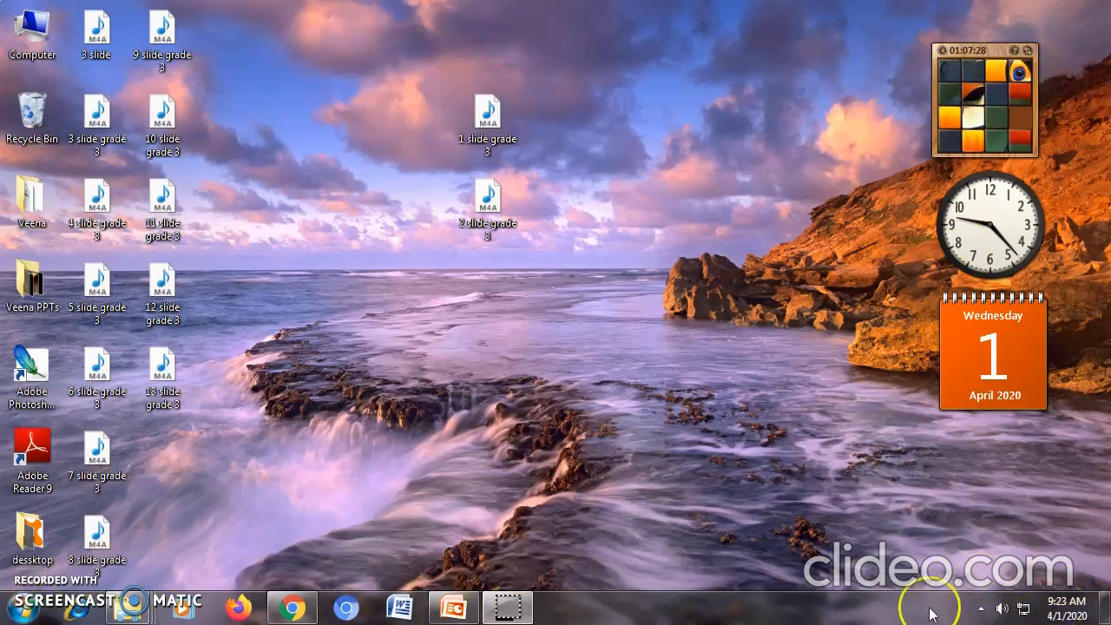
pyautogui.moveTo(1068, 607)
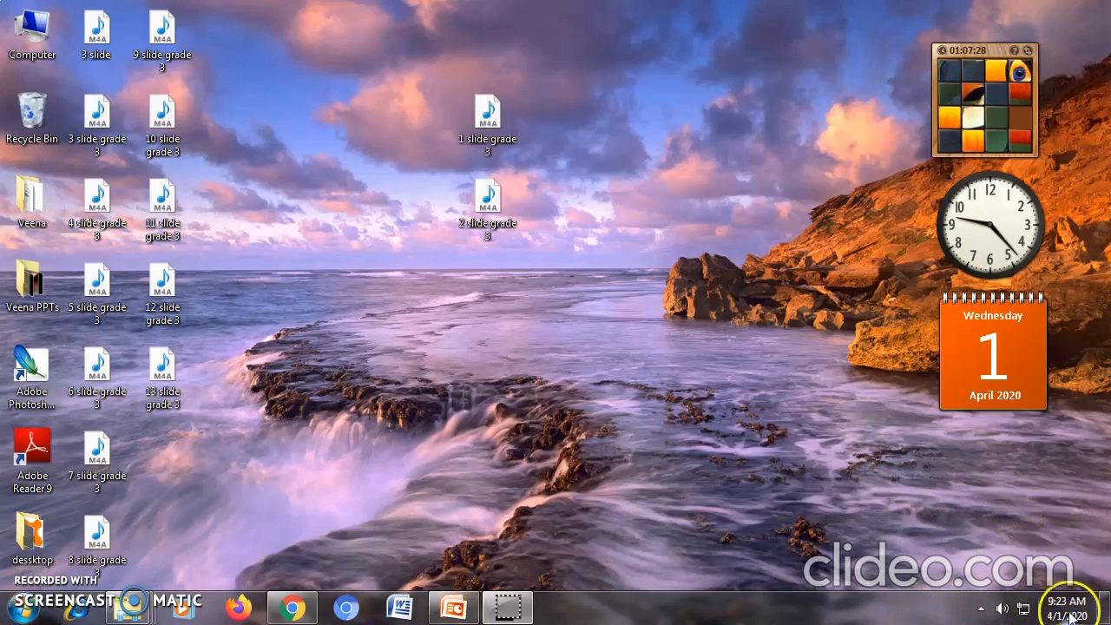
pyautogui.moveTo(981, 607)
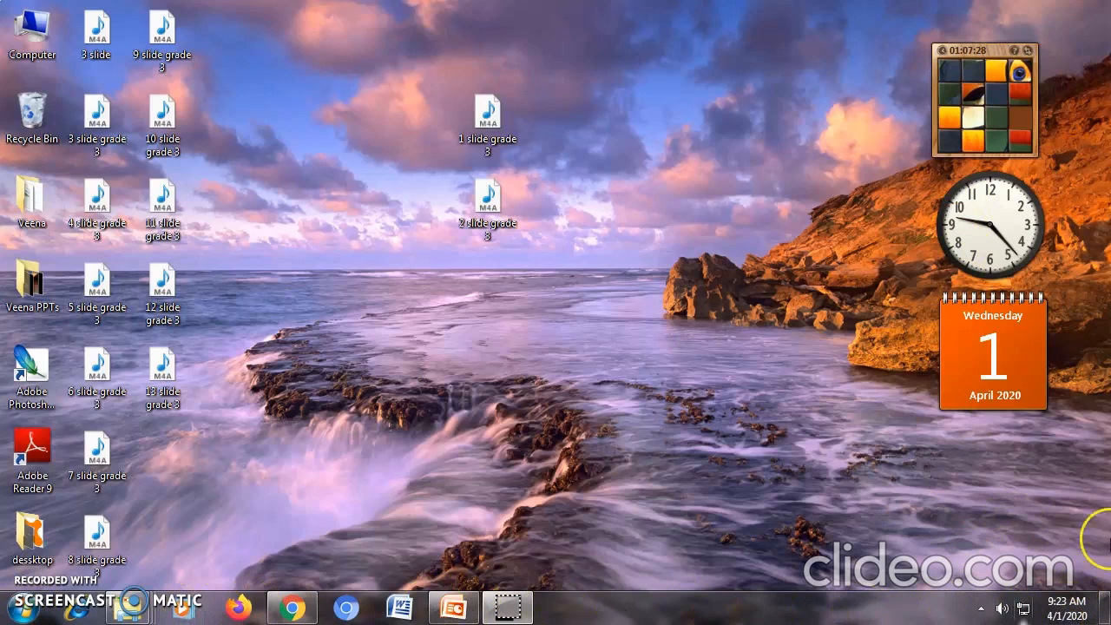
pyautogui.moveTo(681, 622)
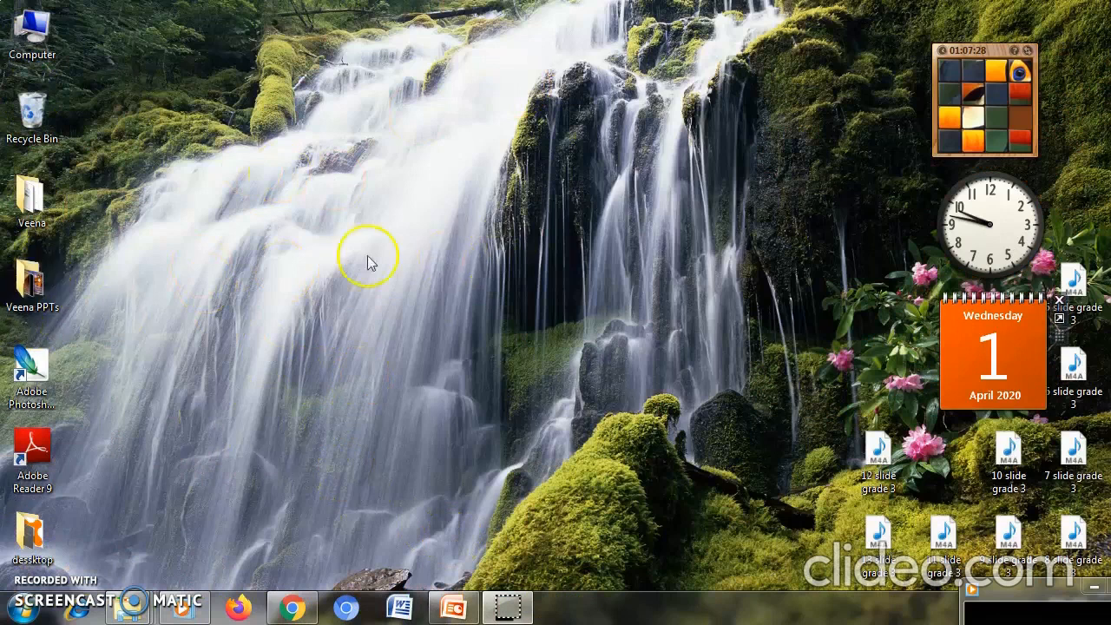
pyautogui.moveTo(546, 285)
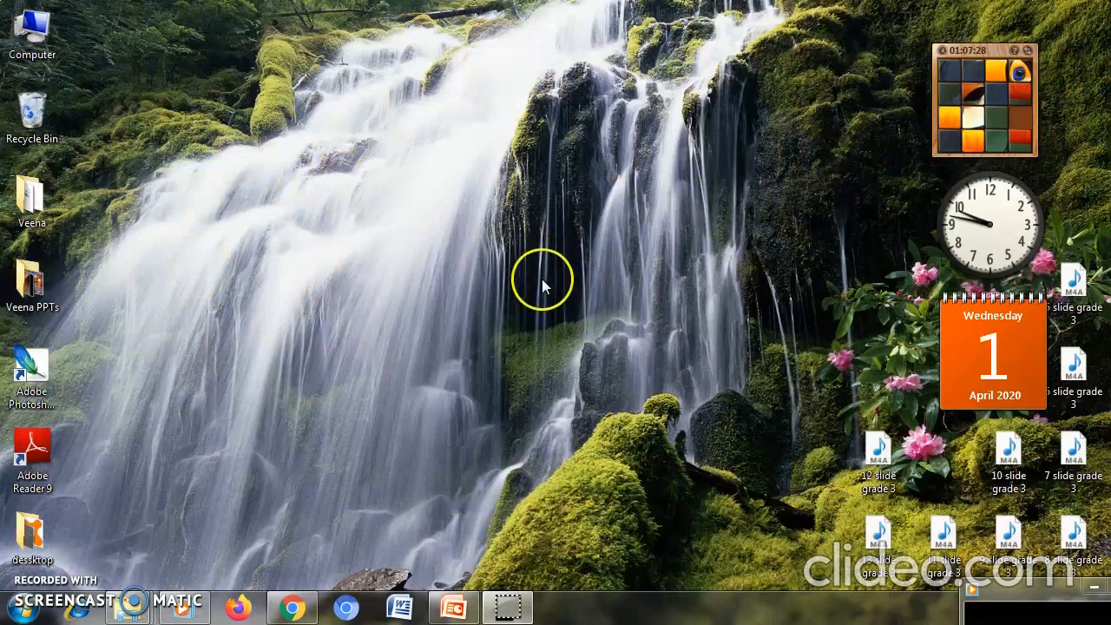
pyautogui.moveTo(525, 311)
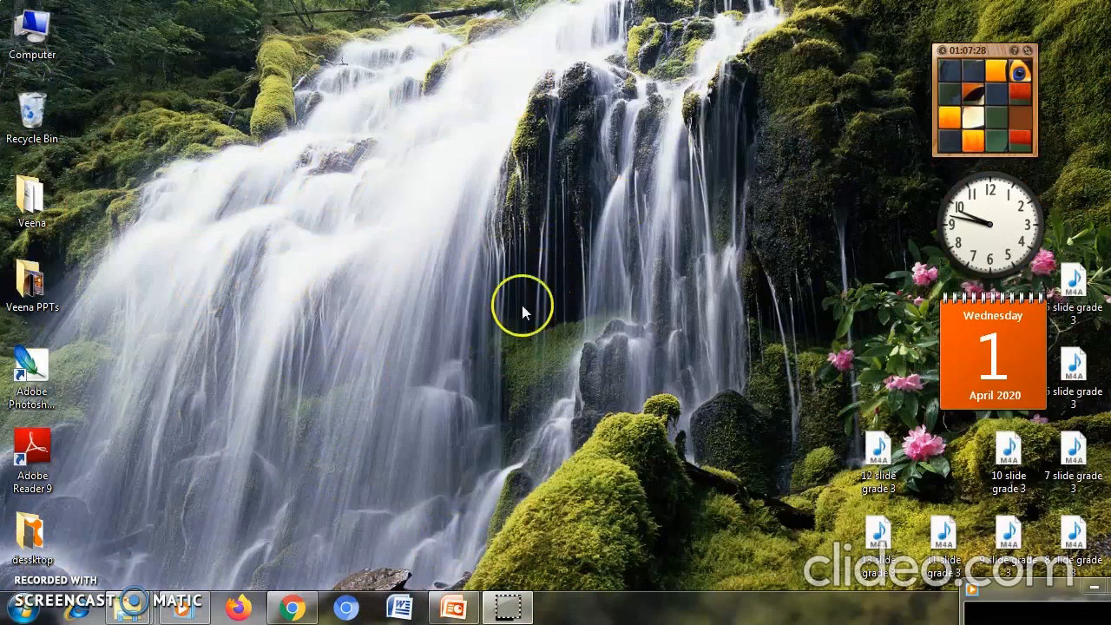
# - Hide the desktop icons through the desktop's View menu, then revisit the icon options
pyautogui.rightClick(529, 295)
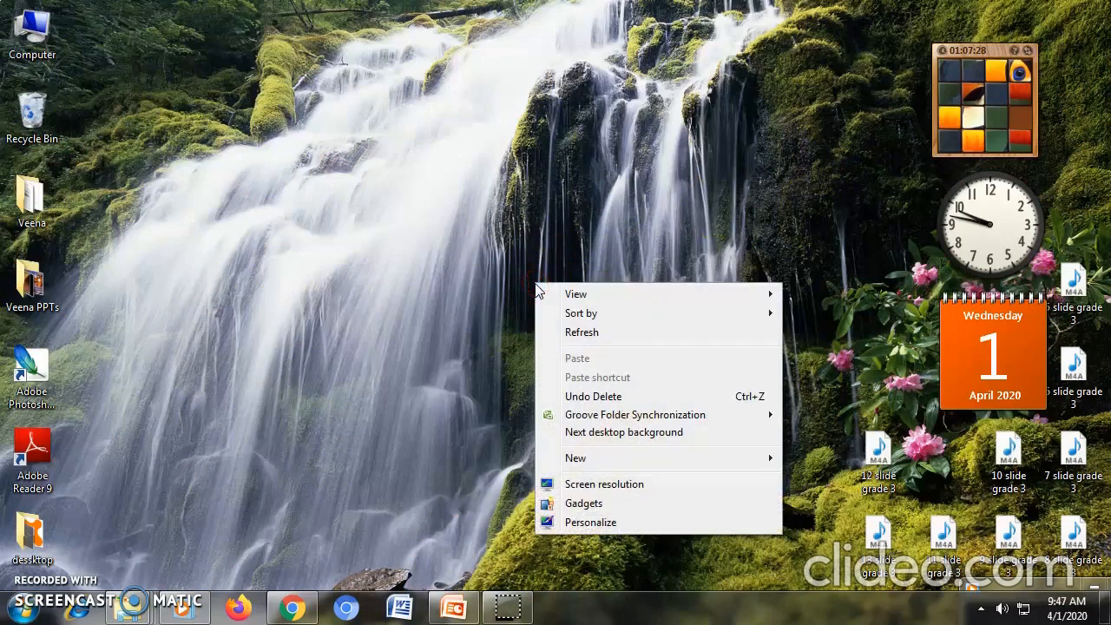
pyautogui.click(576, 293)
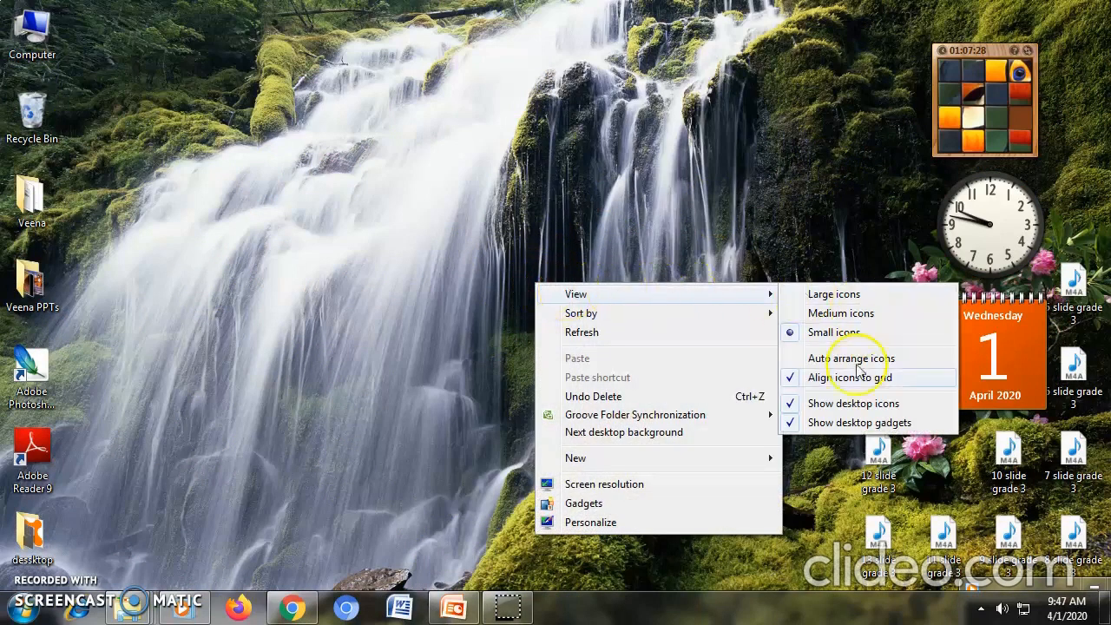
pyautogui.moveTo(792, 410)
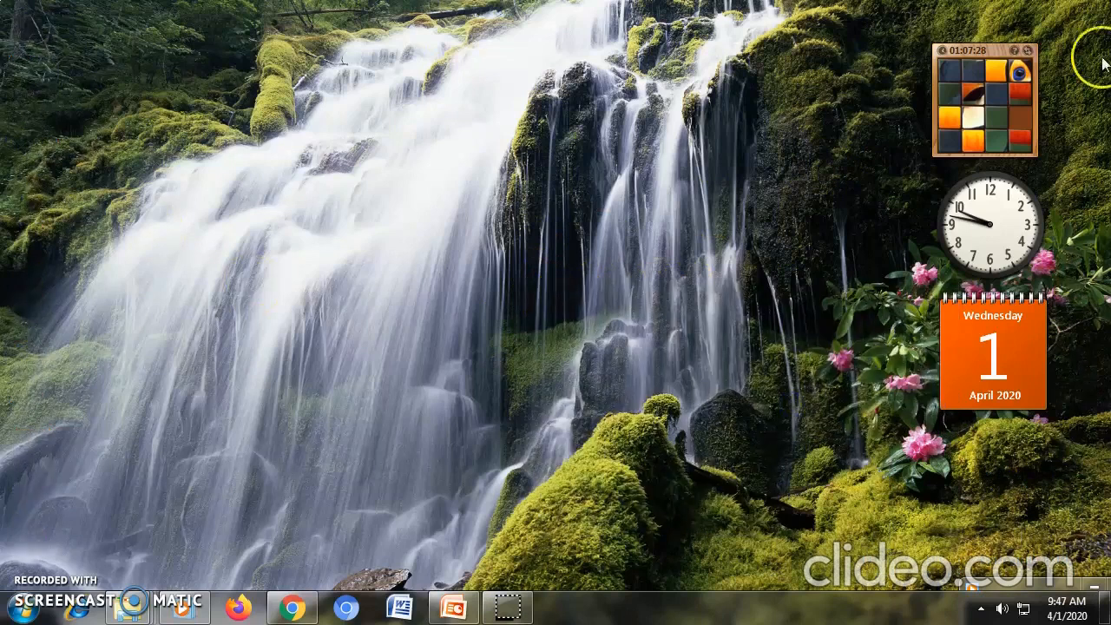
pyautogui.moveTo(535, 282)
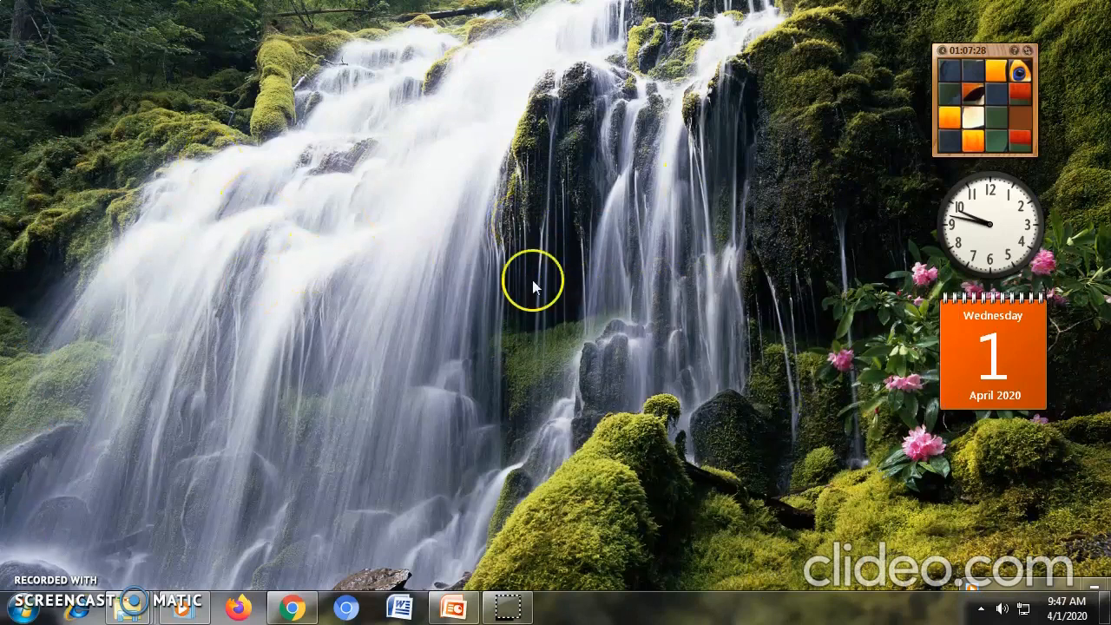
pyautogui.moveTo(338, 333)
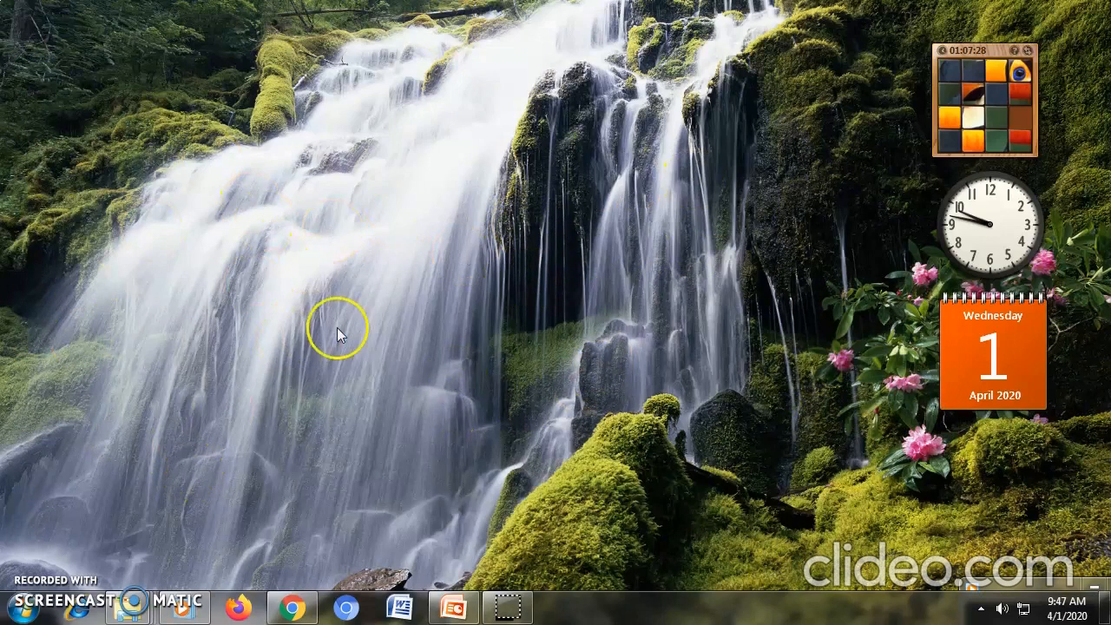
pyautogui.moveTo(426, 317)
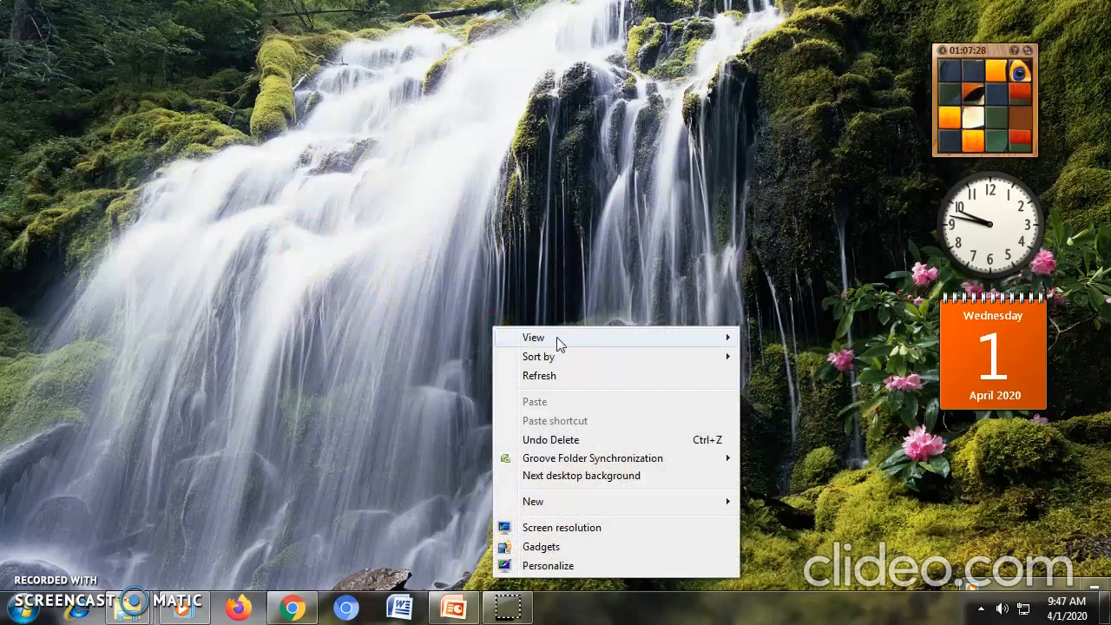
pyautogui.click(749, 453)
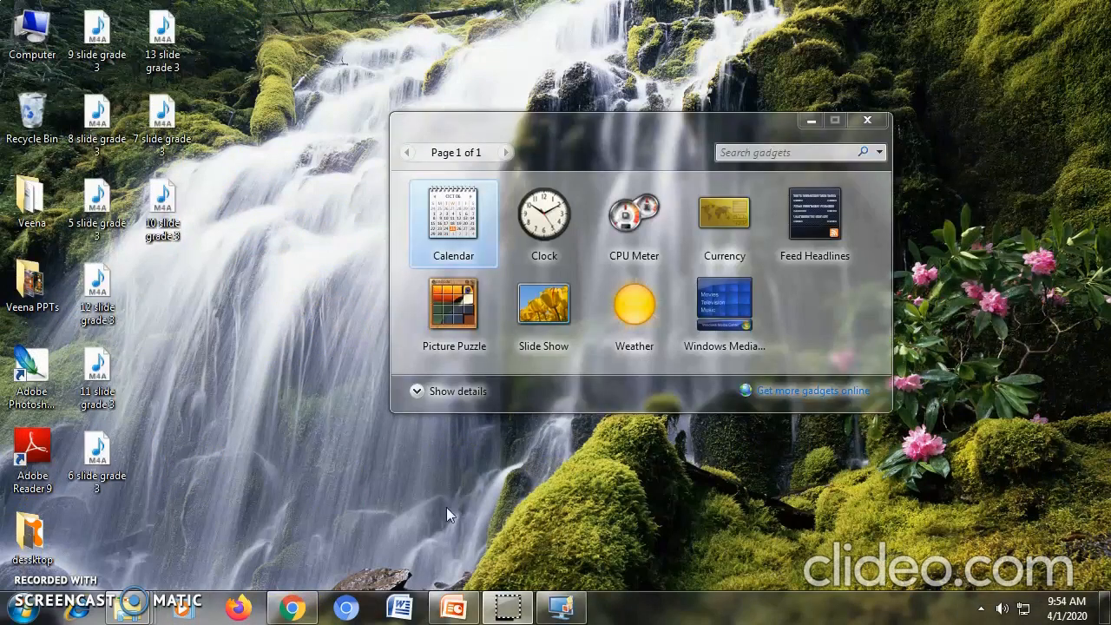
pyautogui.moveTo(549, 122)
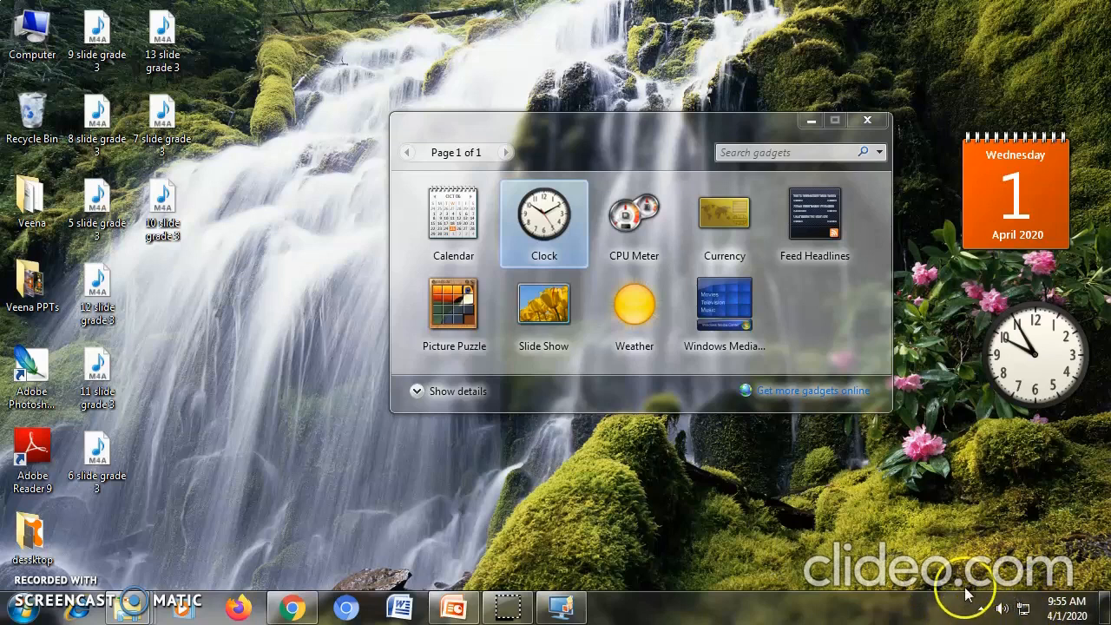
pyautogui.moveTo(153, 622)
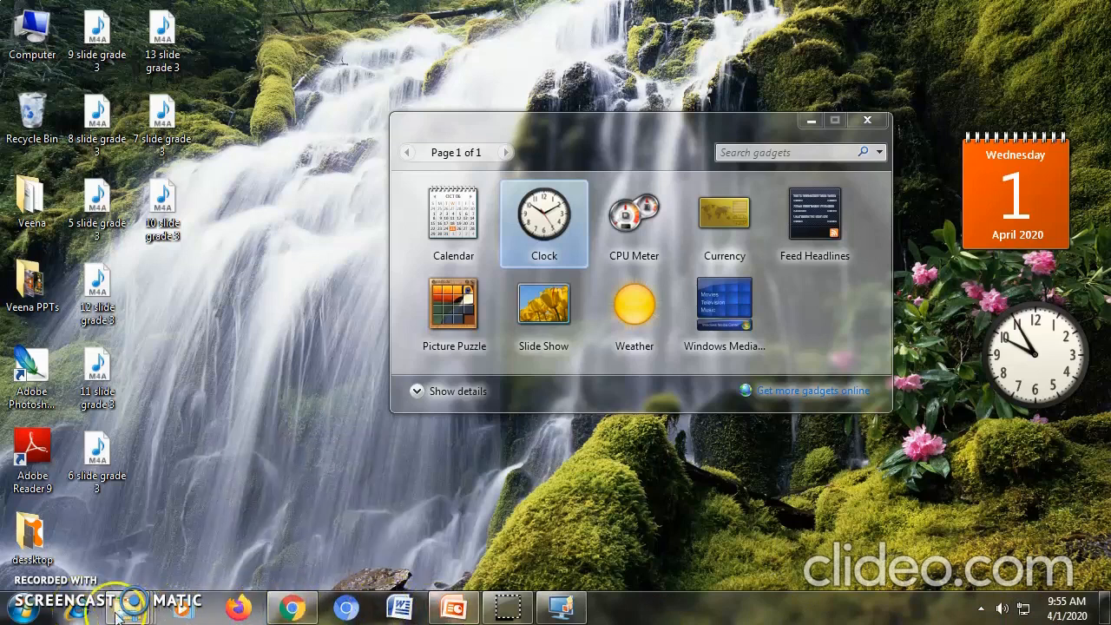
# - Close the gadget gallery, leaving the calendar and clock gadgets on the desktop
pyautogui.click(868, 120)
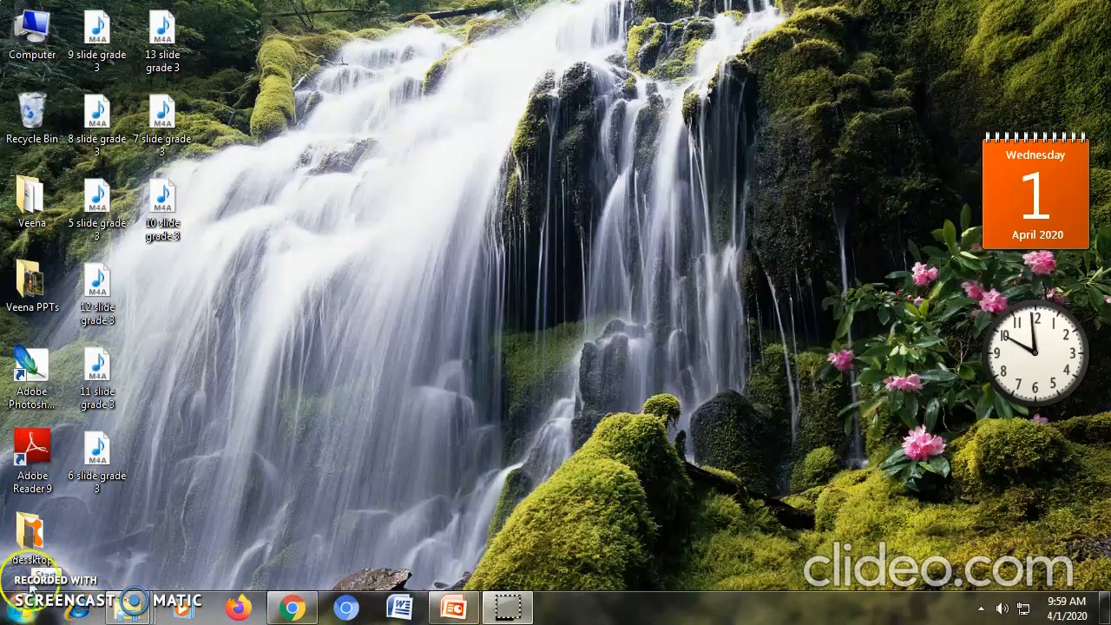
# - Pin Microsoft Office Word 2007 to the taskbar from the Start menu's All Programs list
pyautogui.click(24, 608)
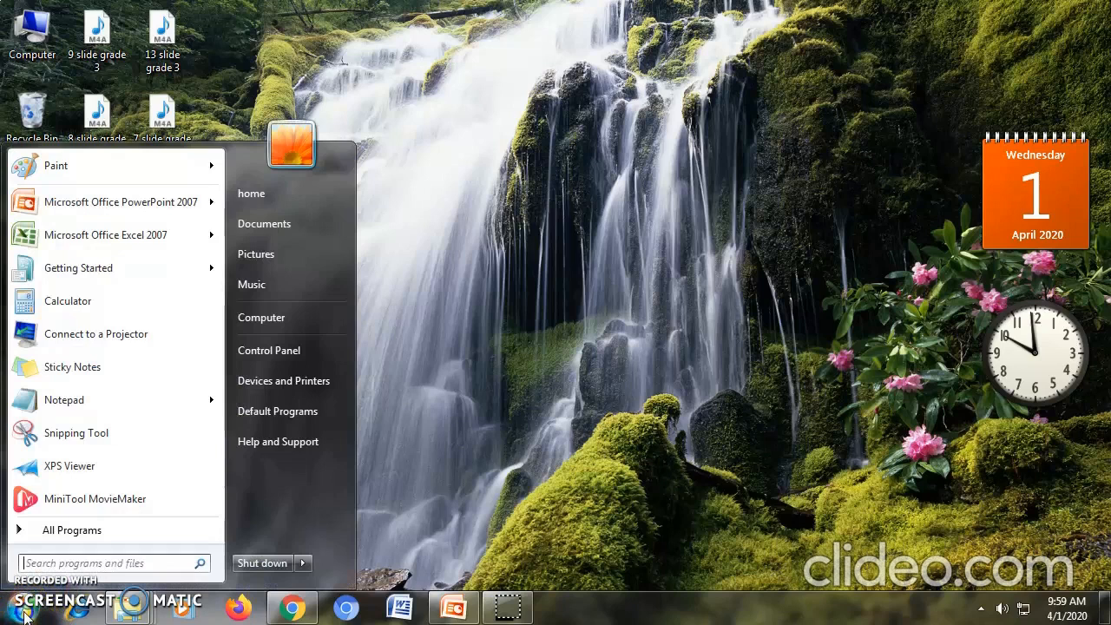
pyautogui.moveTo(264, 451)
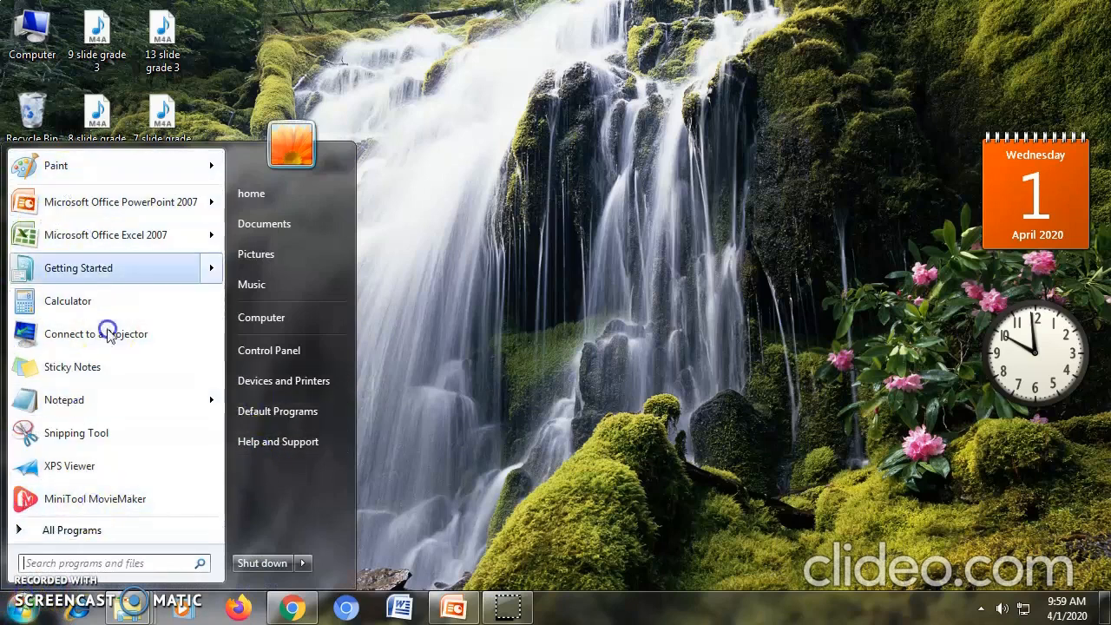
pyautogui.moveTo(198, 562)
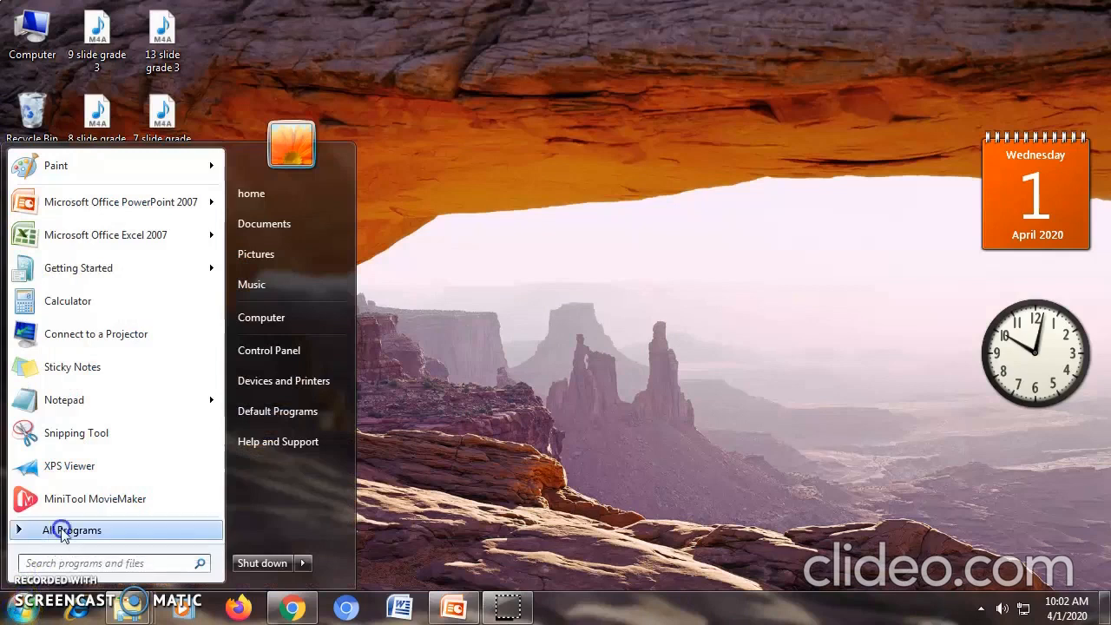
pyautogui.click(72, 530)
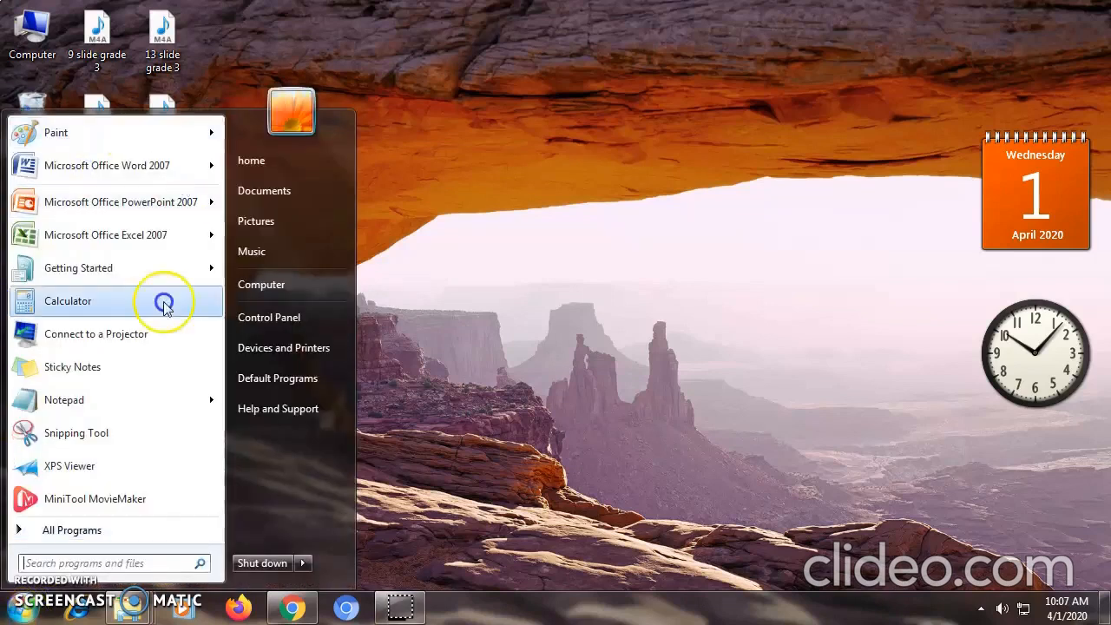
pyautogui.moveTo(454, 611)
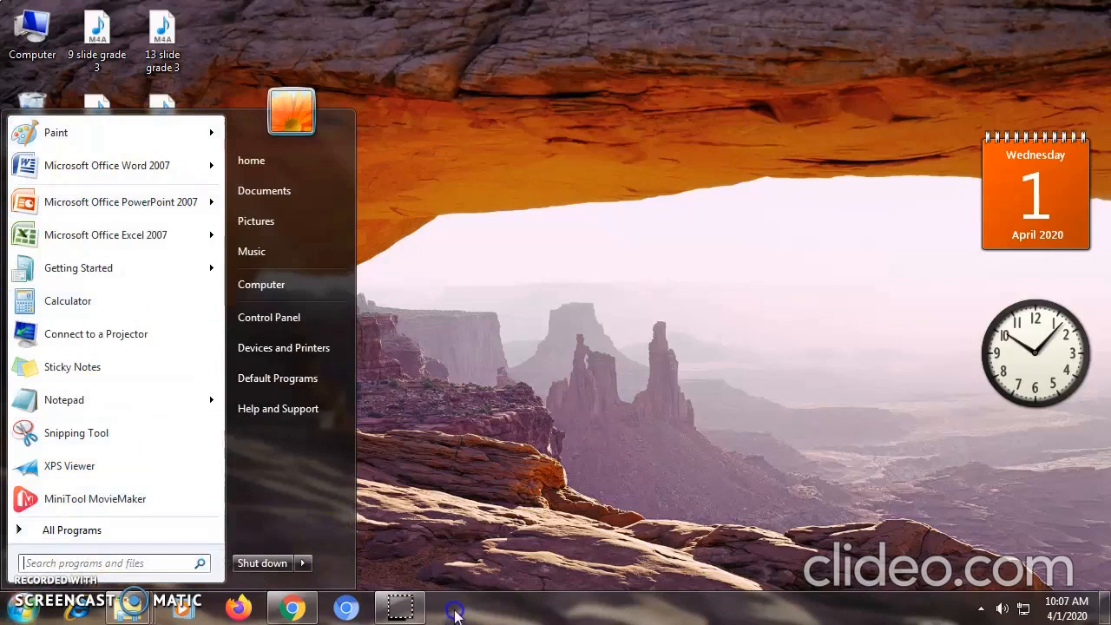
pyautogui.moveTo(328, 611)
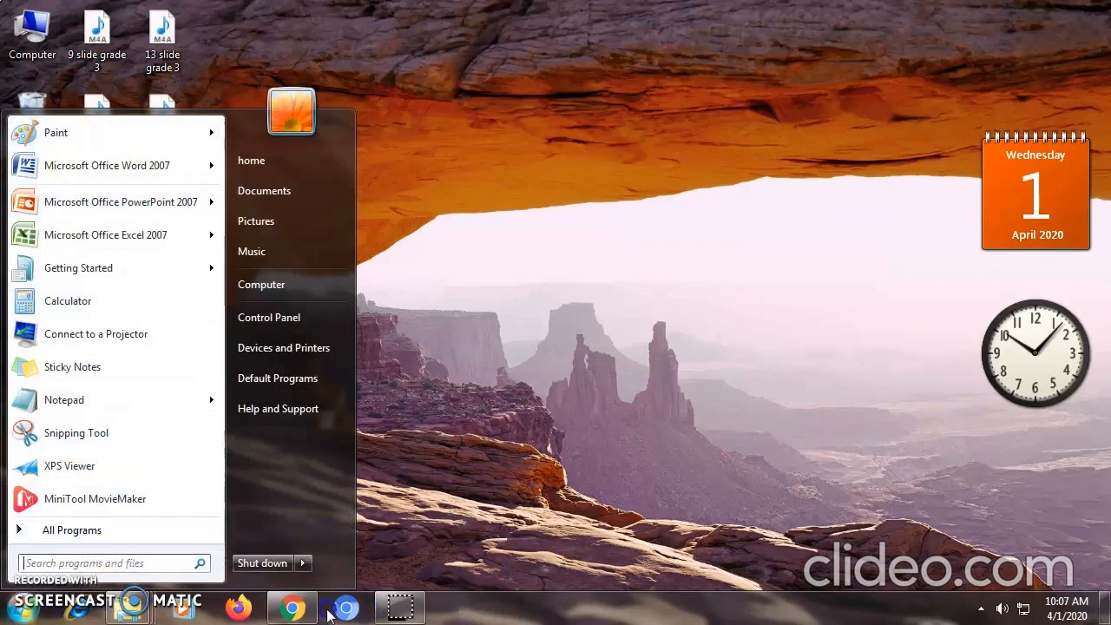
pyautogui.moveTo(240, 608)
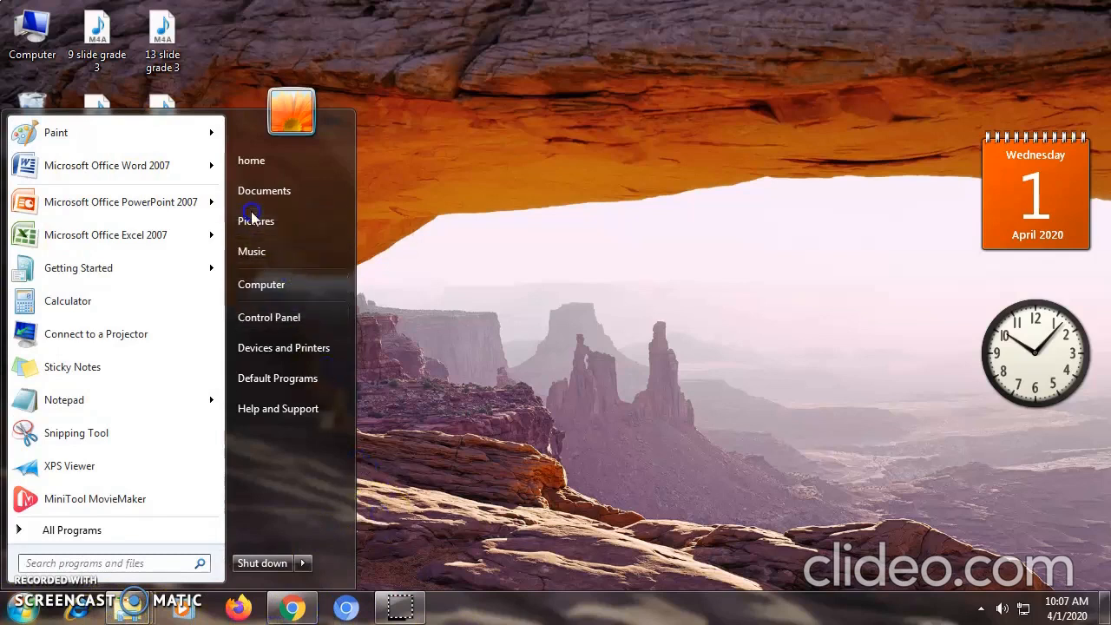
pyautogui.moveTo(71, 530)
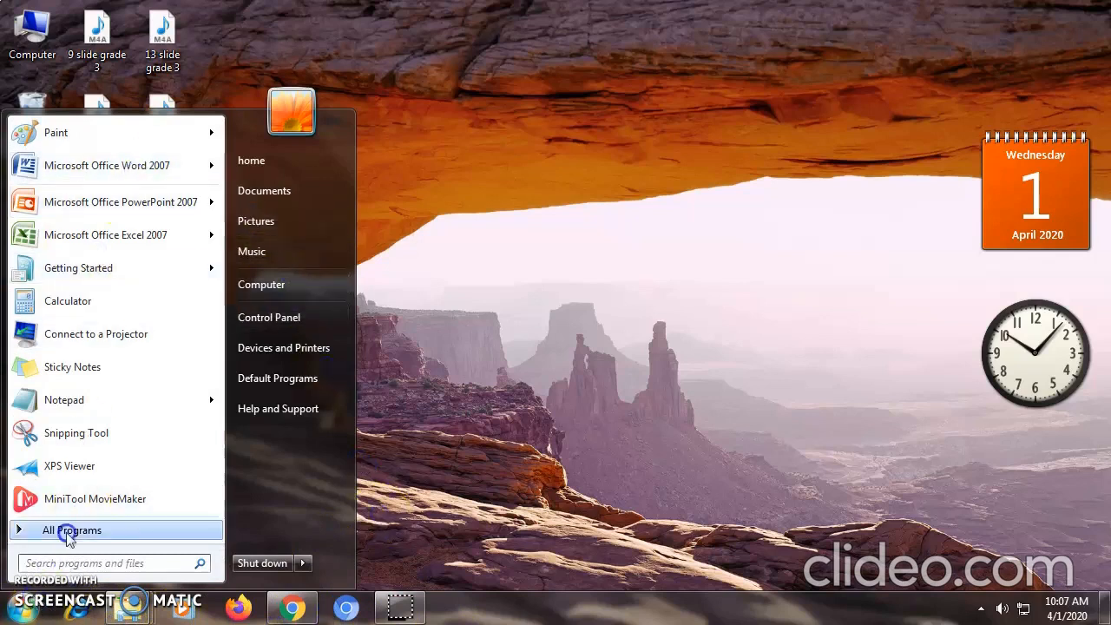
pyautogui.rightClick(106, 165)
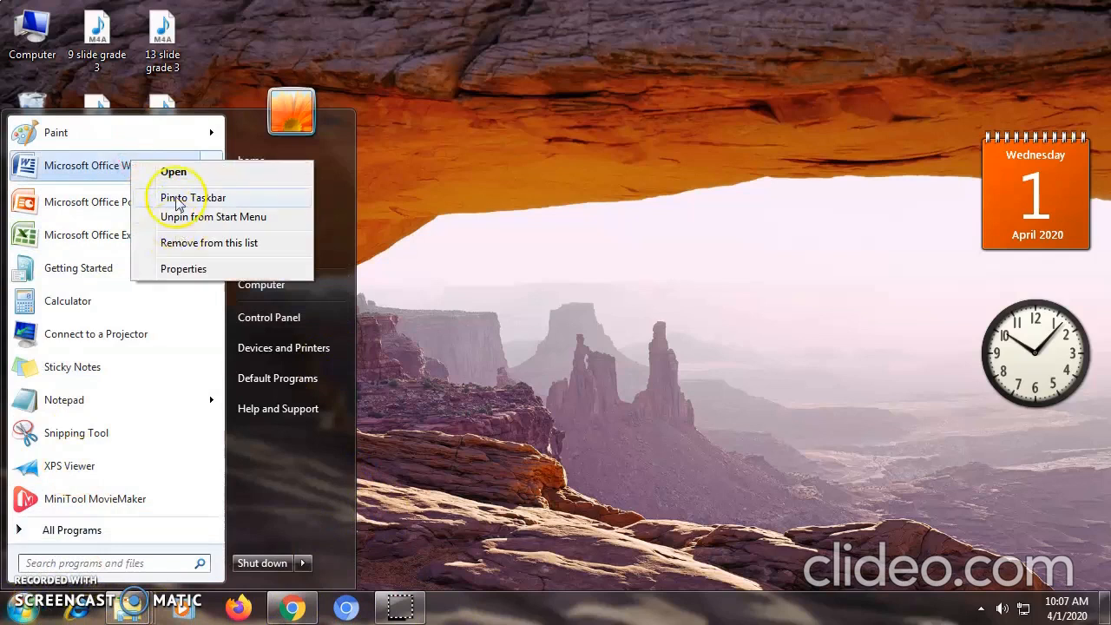
pyautogui.click(191, 198)
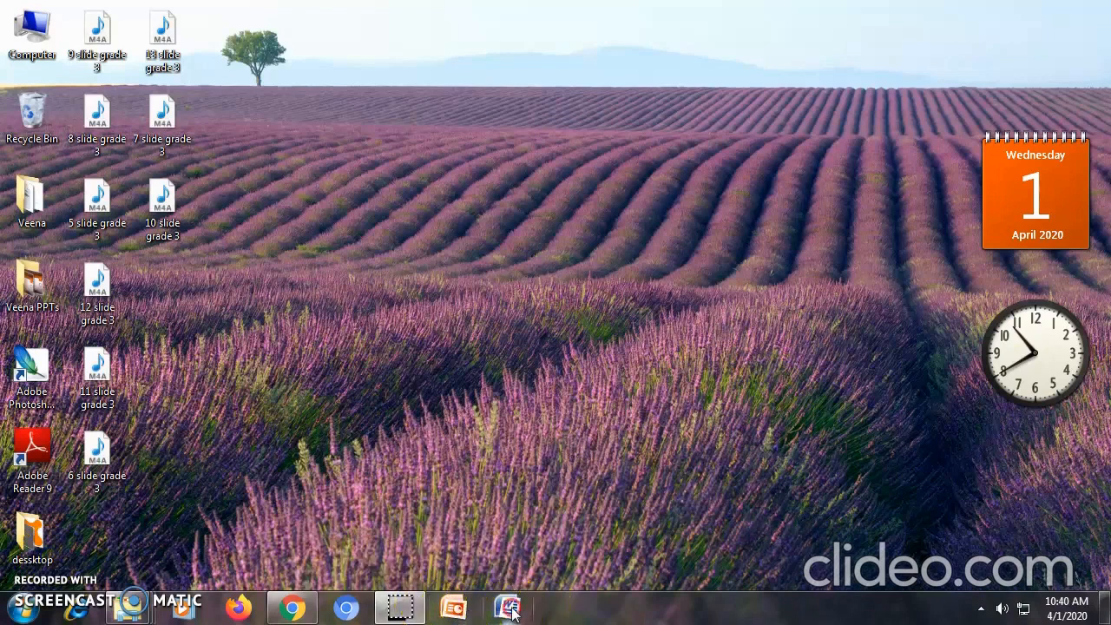
pyautogui.rightClick(507, 607)
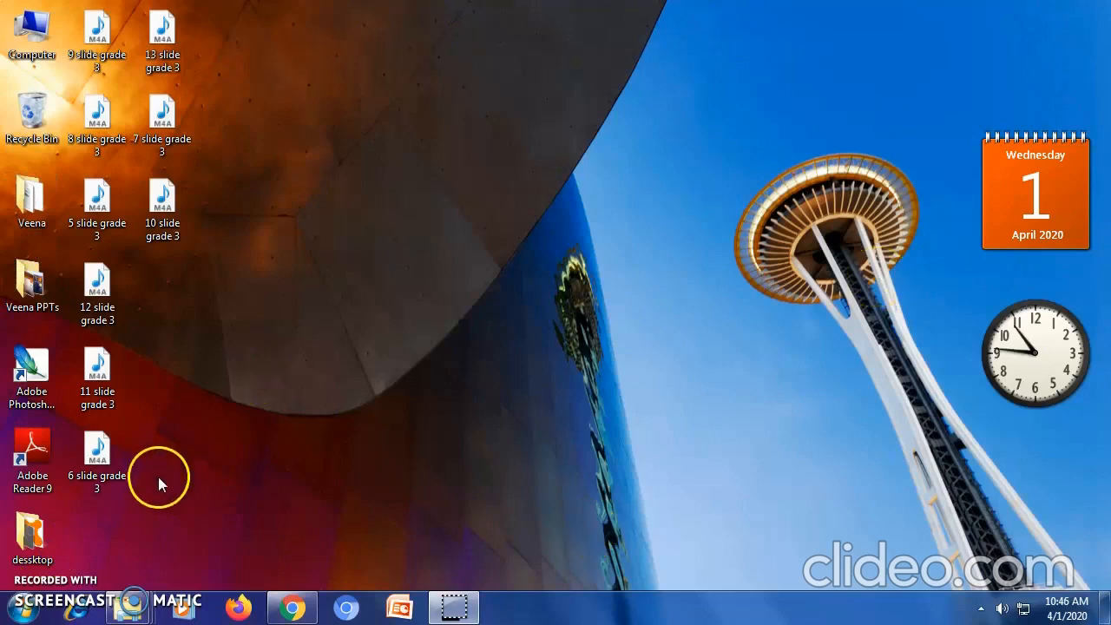
pyautogui.moveTo(473, 360)
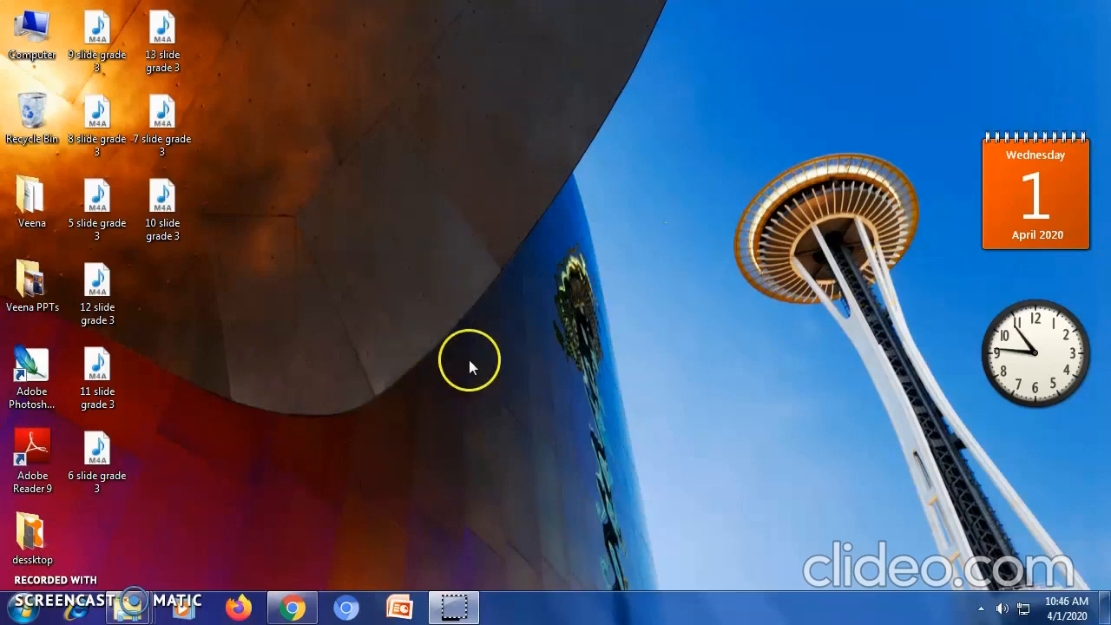
pyautogui.moveTo(469, 425)
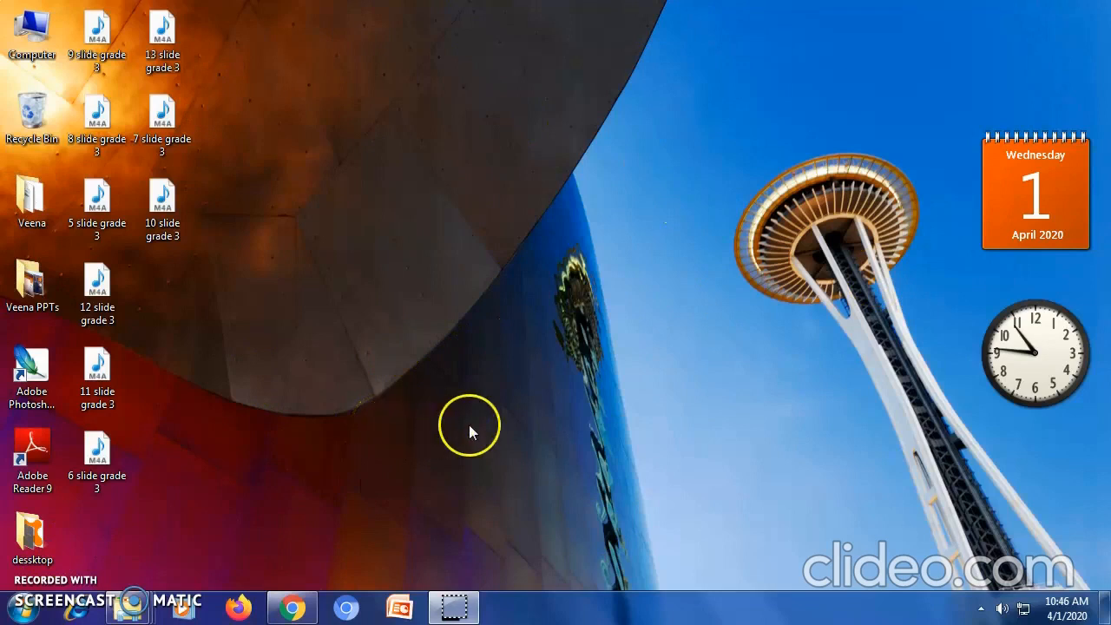
pyautogui.moveTo(191, 284)
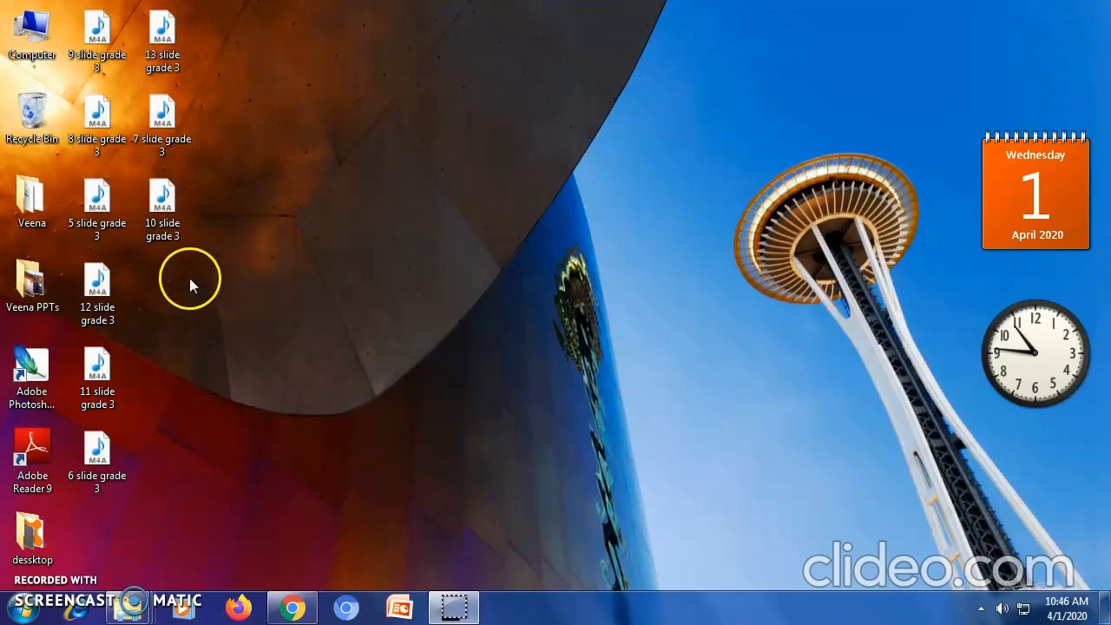
pyautogui.moveTo(400, 520)
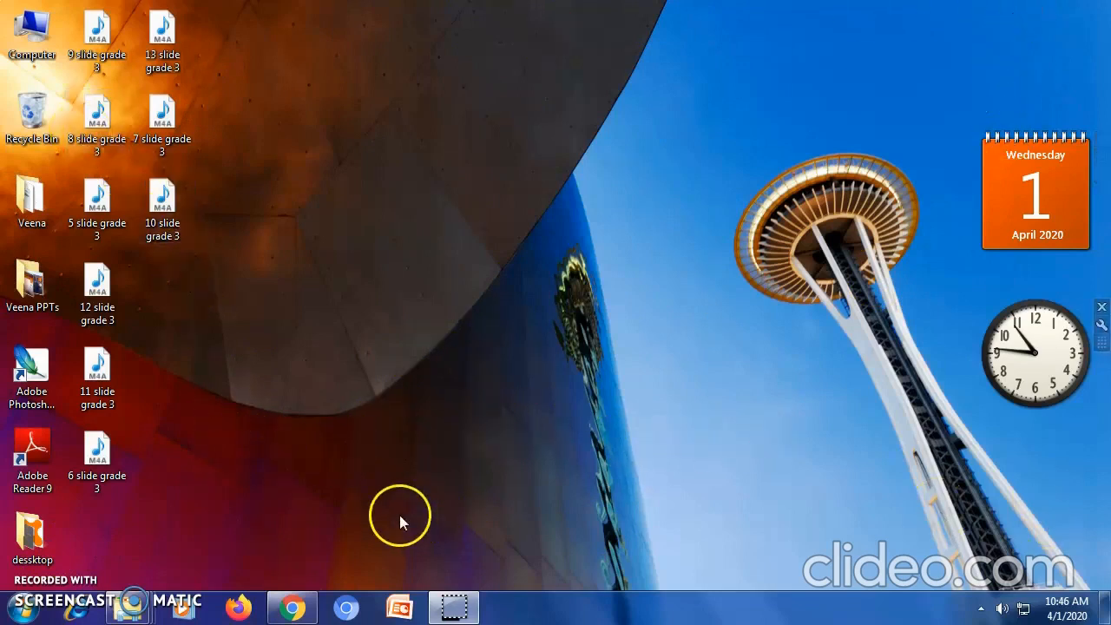
pyautogui.moveTo(535, 382)
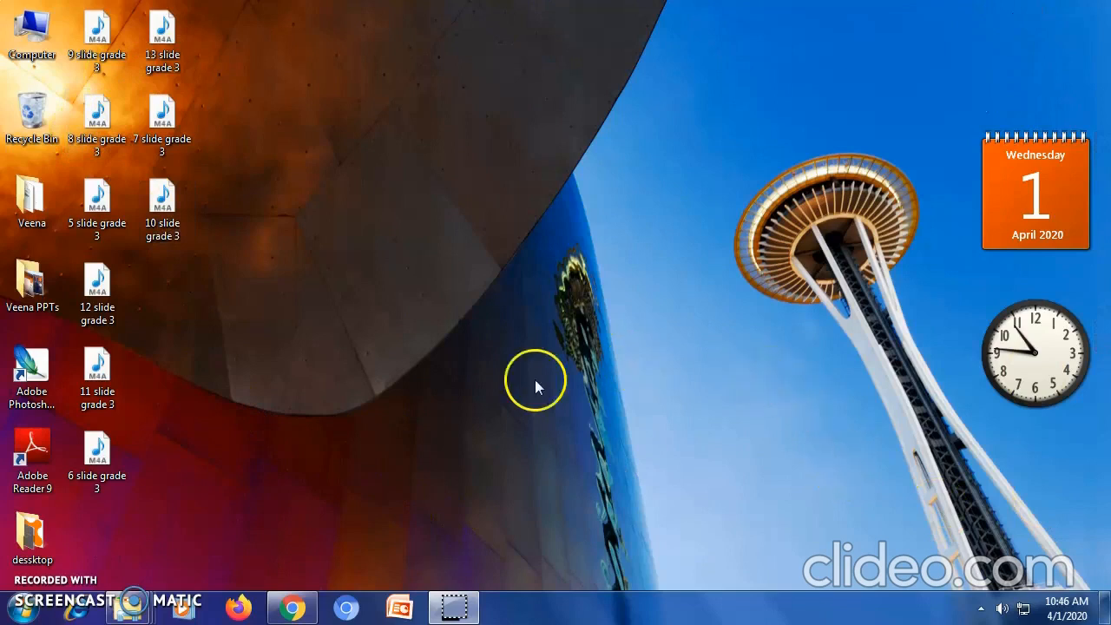
pyautogui.moveTo(525, 390)
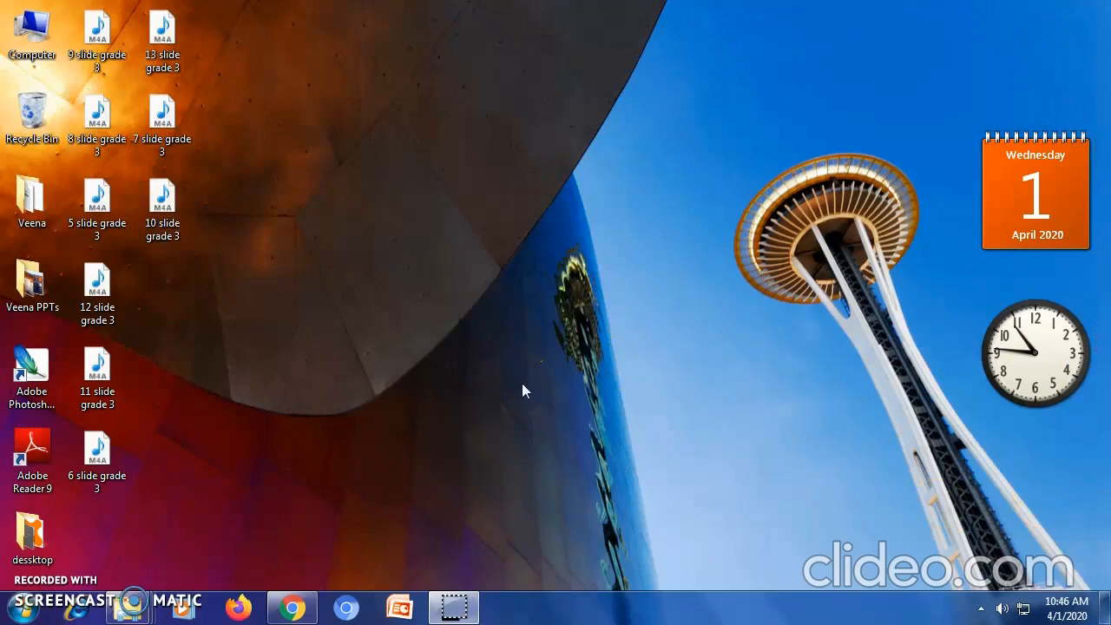
# - Apply the default Windows 7 theme from the Personalization window
pyautogui.click(666, 410)
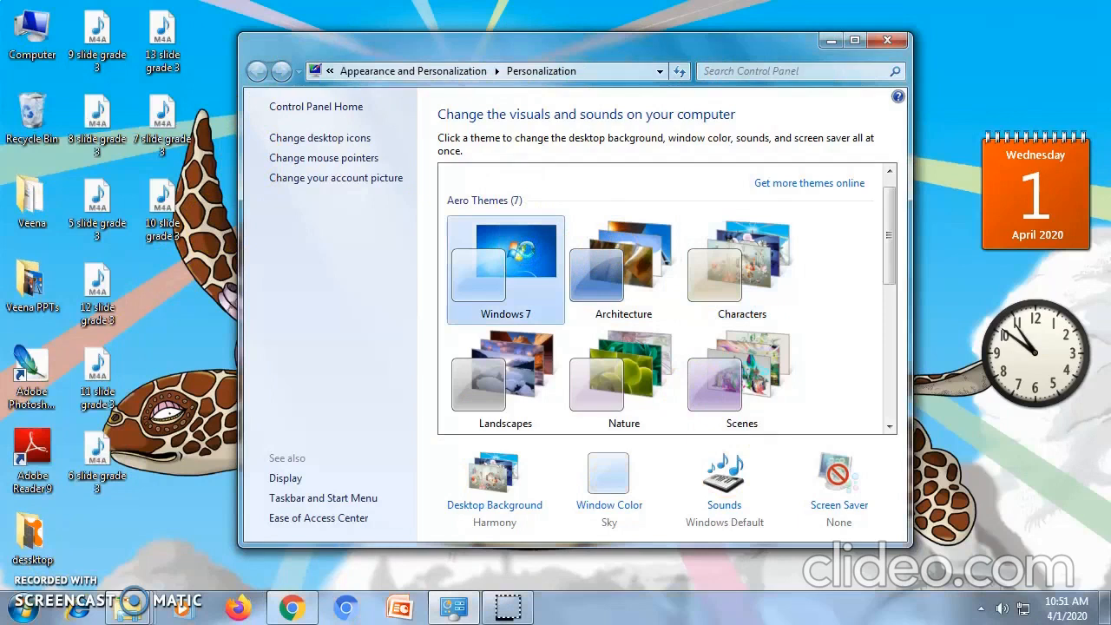
pyautogui.click(887, 40)
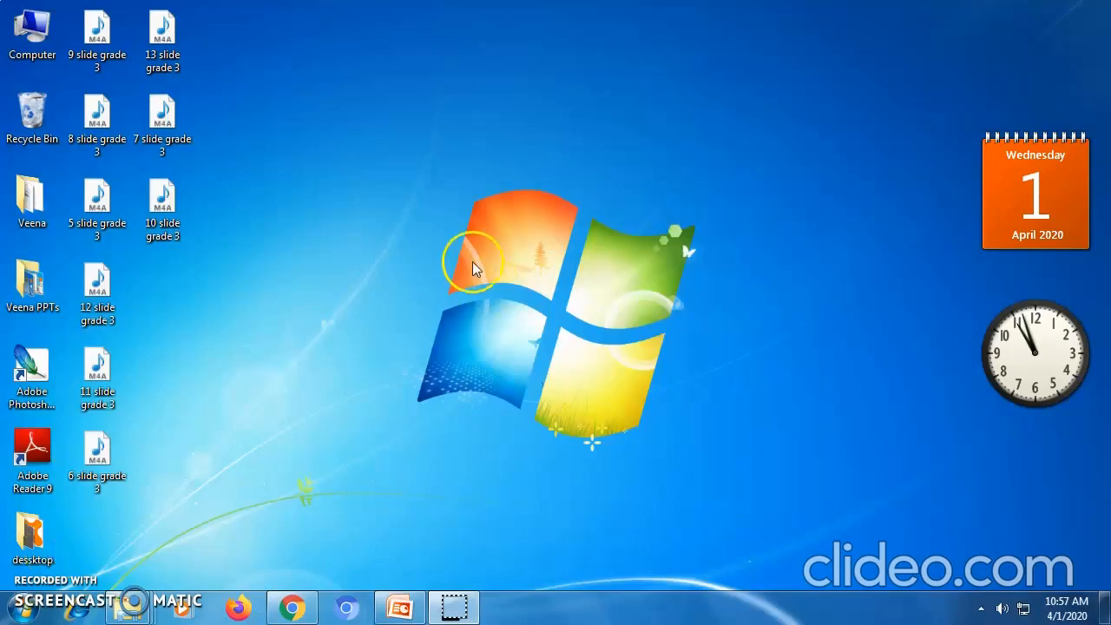
# - Hide the desktop icons again via View > Show desktop icons
pyautogui.rightClick(472, 264)
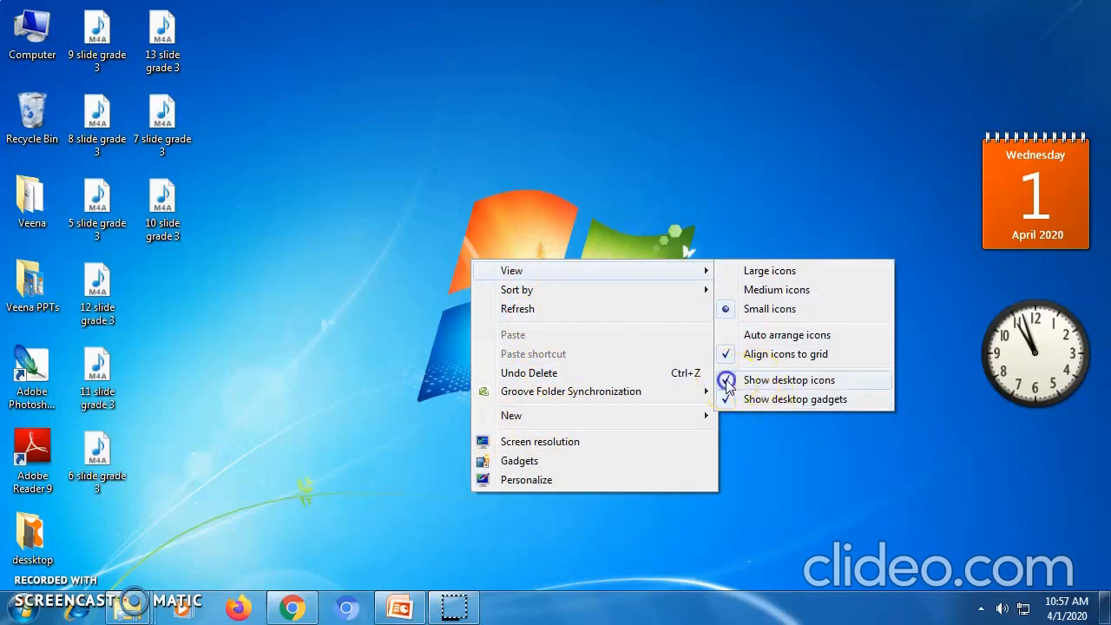
pyautogui.click(788, 378)
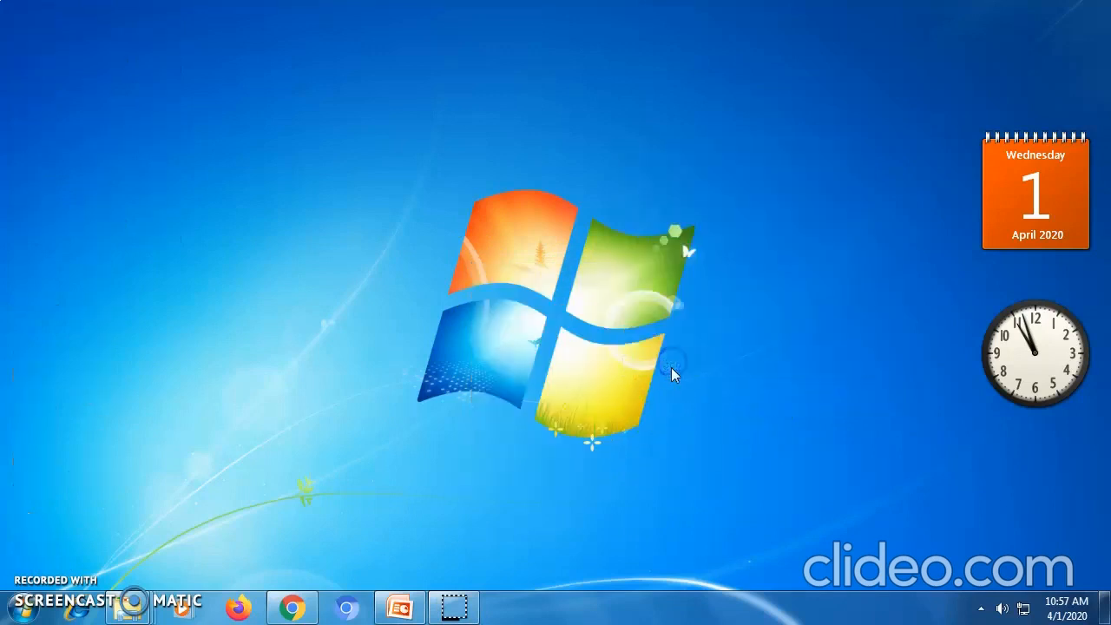